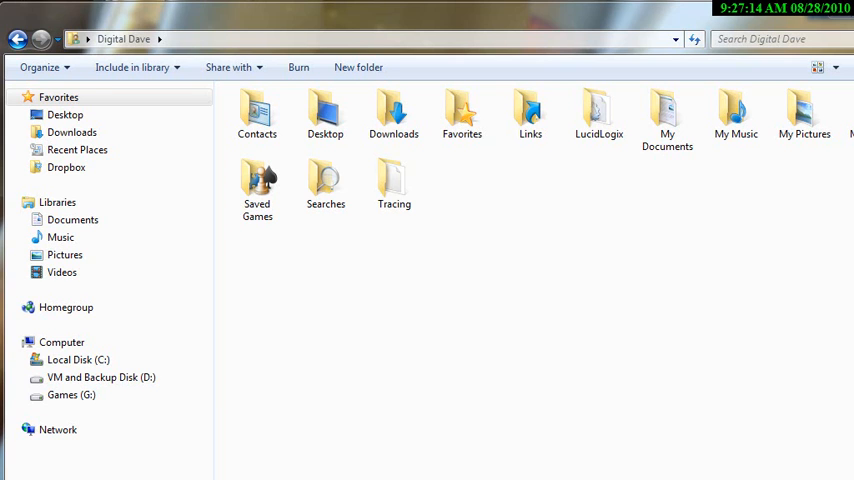
pyautogui.moveTo(240, 460)
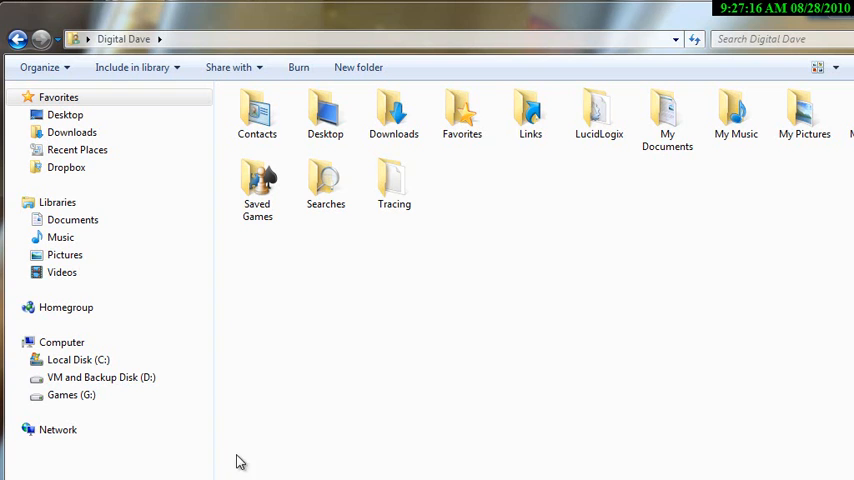
pyautogui.moveTo(304, 260)
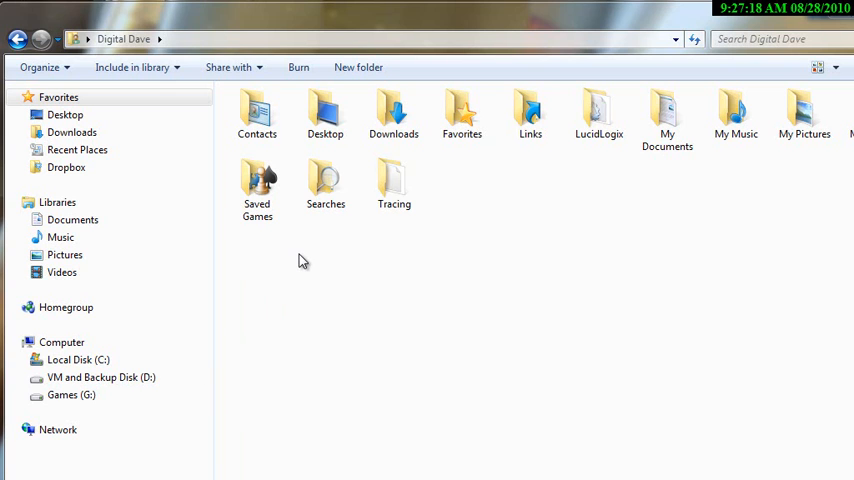
pyautogui.moveTo(200, 138)
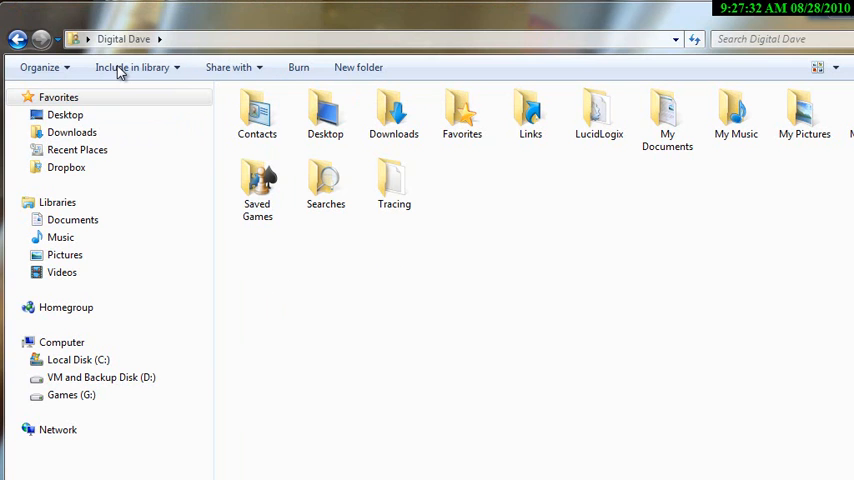
pyautogui.moveTo(132, 68)
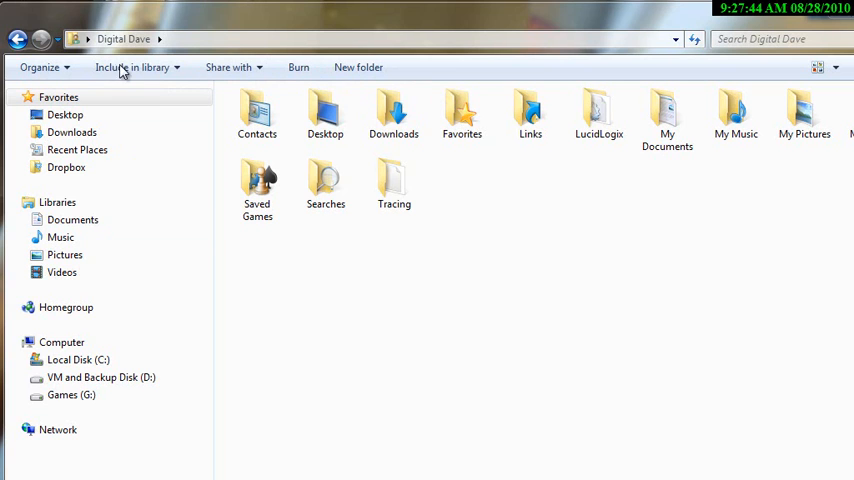
pyautogui.moveTo(256, 68)
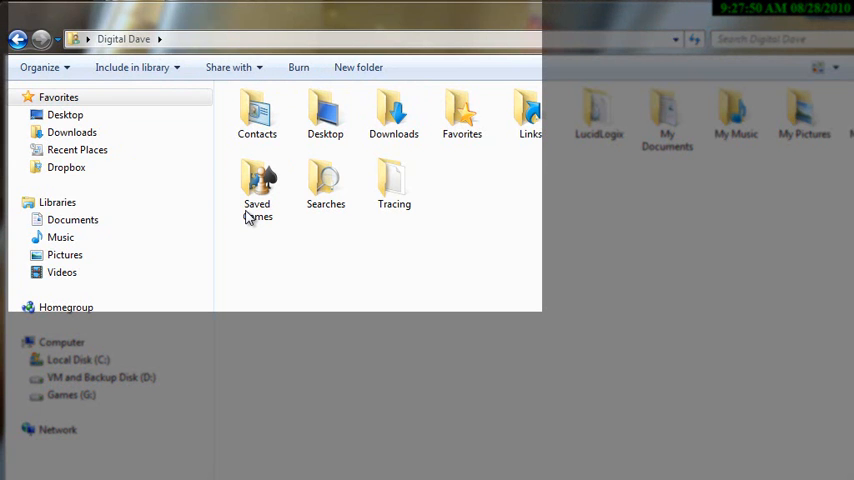
# - Reveal the classic File, Edit, View, Tools, Help menu bar above the toolbar
pyautogui.click(64, 114)
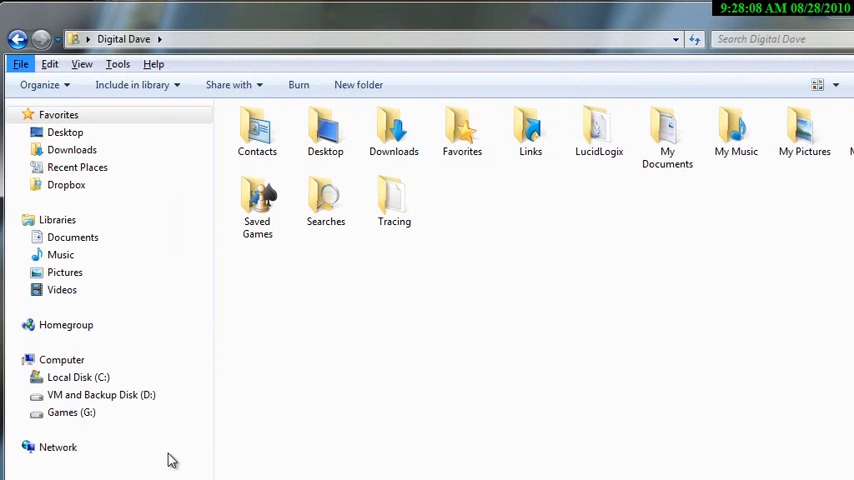
pyautogui.moveTo(136, 72)
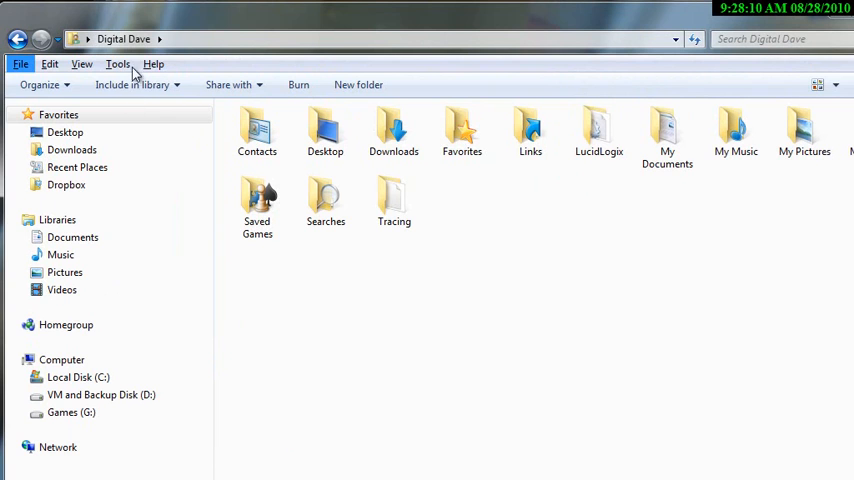
pyautogui.moveTo(246, 224)
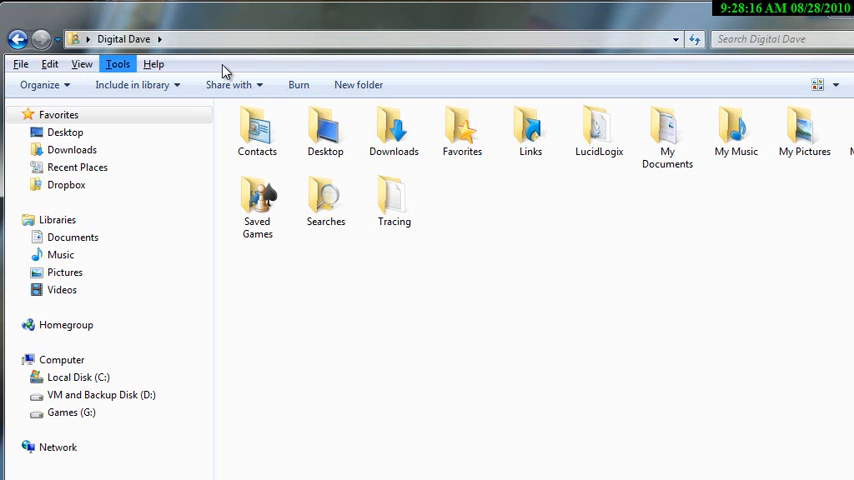
# - In Folder Options' View settings, enable 'Always show menus' and confirm
pyautogui.click(118, 64)
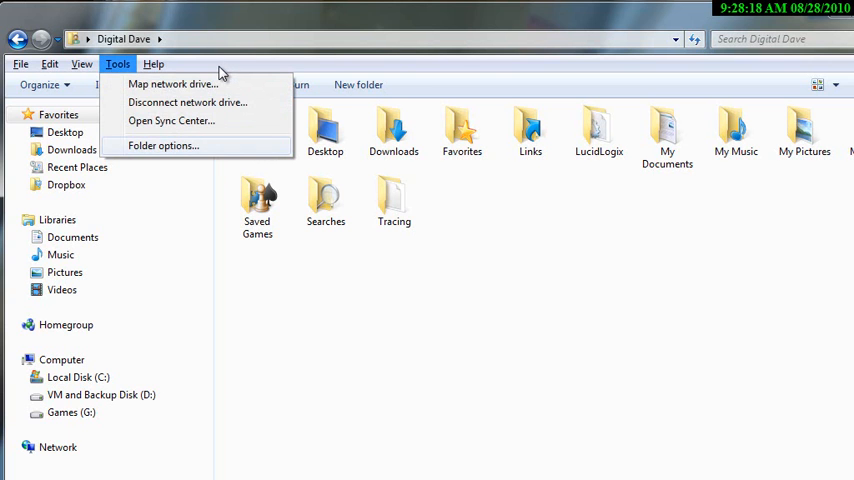
pyautogui.click(164, 144)
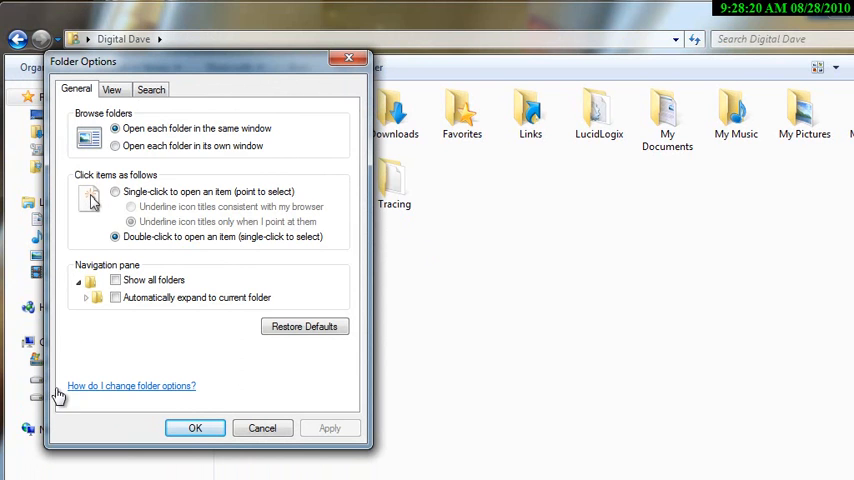
pyautogui.click(112, 88)
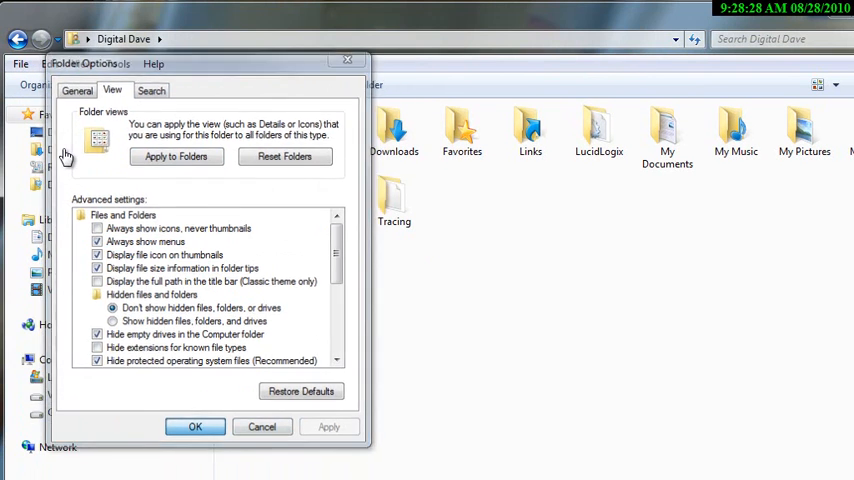
pyautogui.click(196, 426)
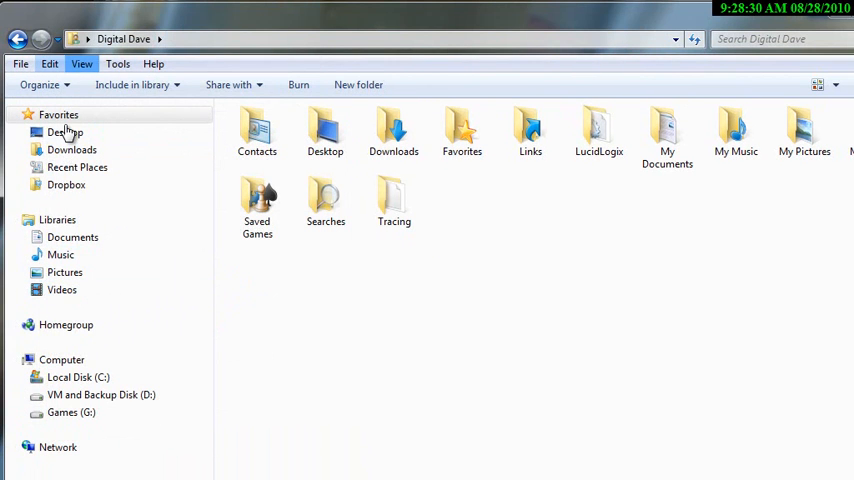
pyautogui.moveTo(58, 368)
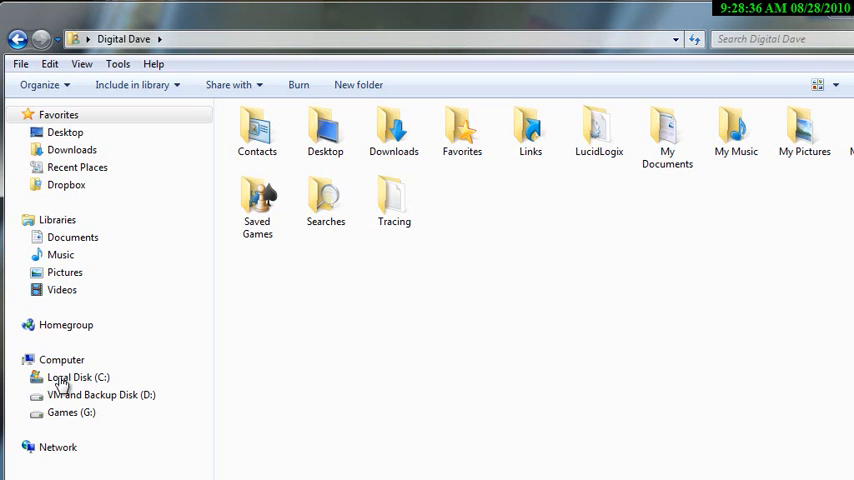
pyautogui.moveTo(210, 376)
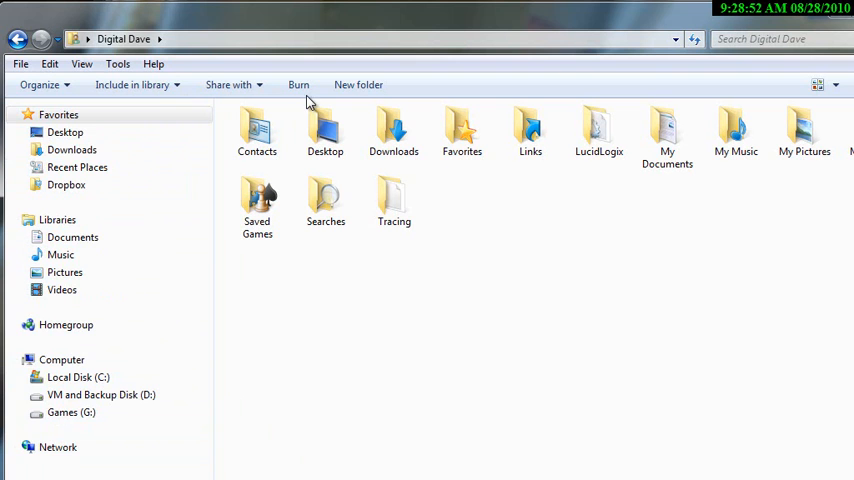
pyautogui.moveTo(352, 396)
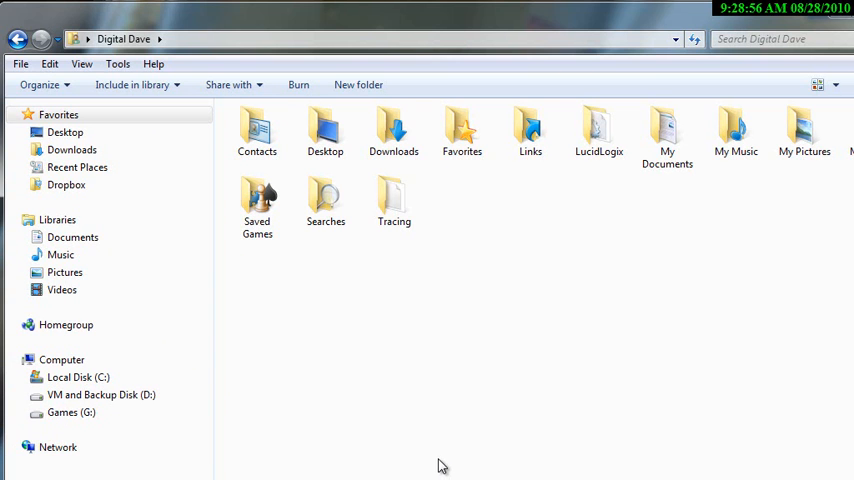
# - In Folder Options' General settings, enable 'Show all folders' and apply it to the navigation pane
pyautogui.click(118, 64)
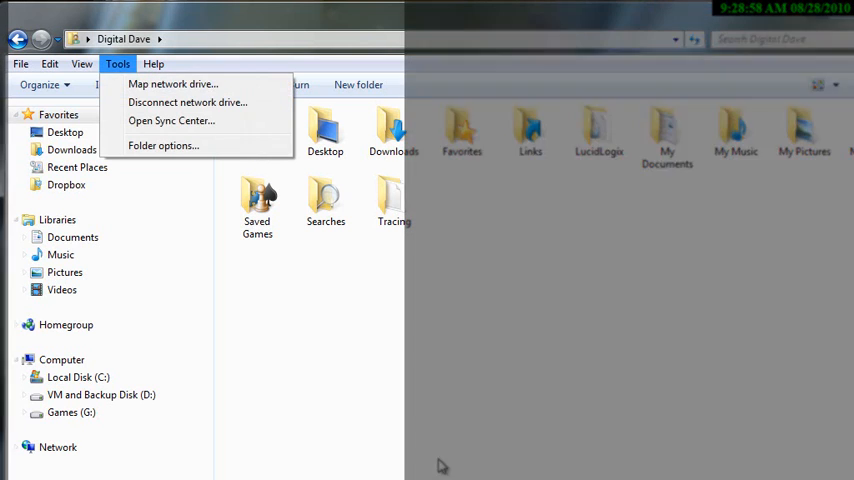
pyautogui.click(164, 144)
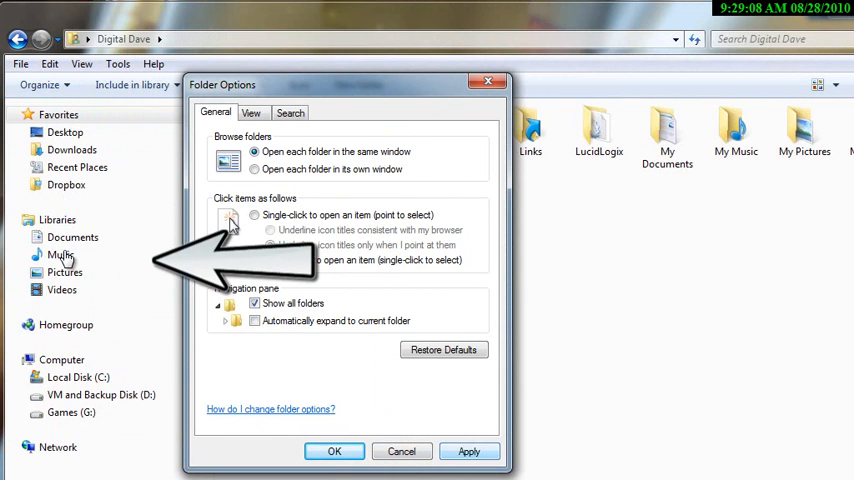
pyautogui.click(256, 260)
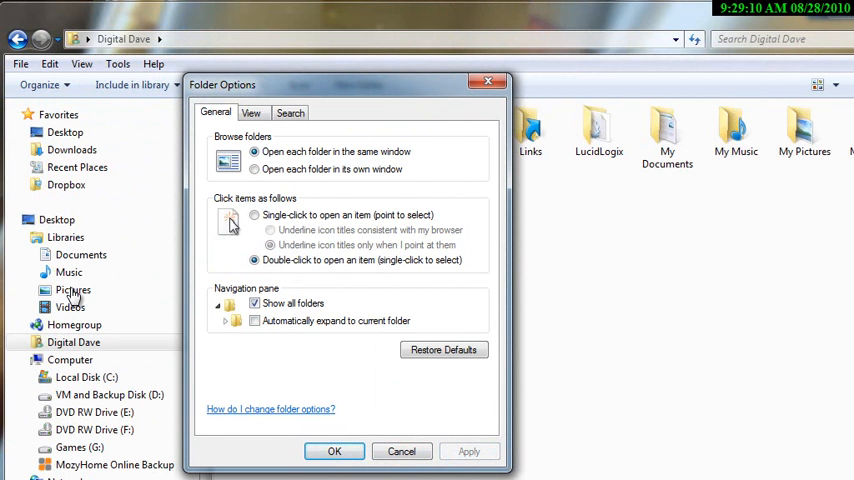